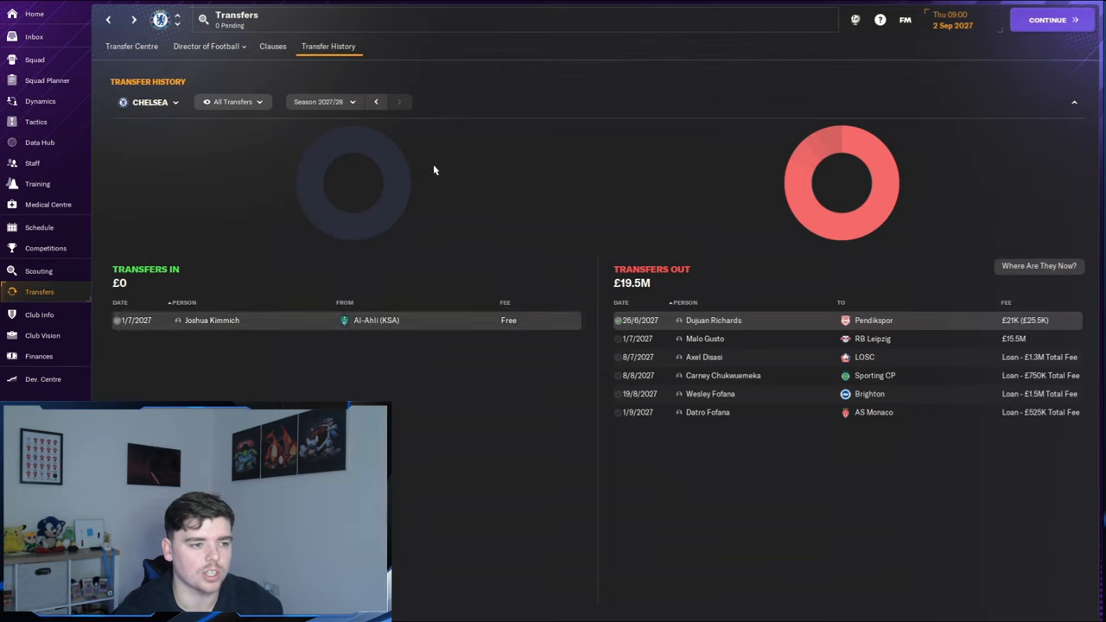
pyautogui.moveTo(152, 373)
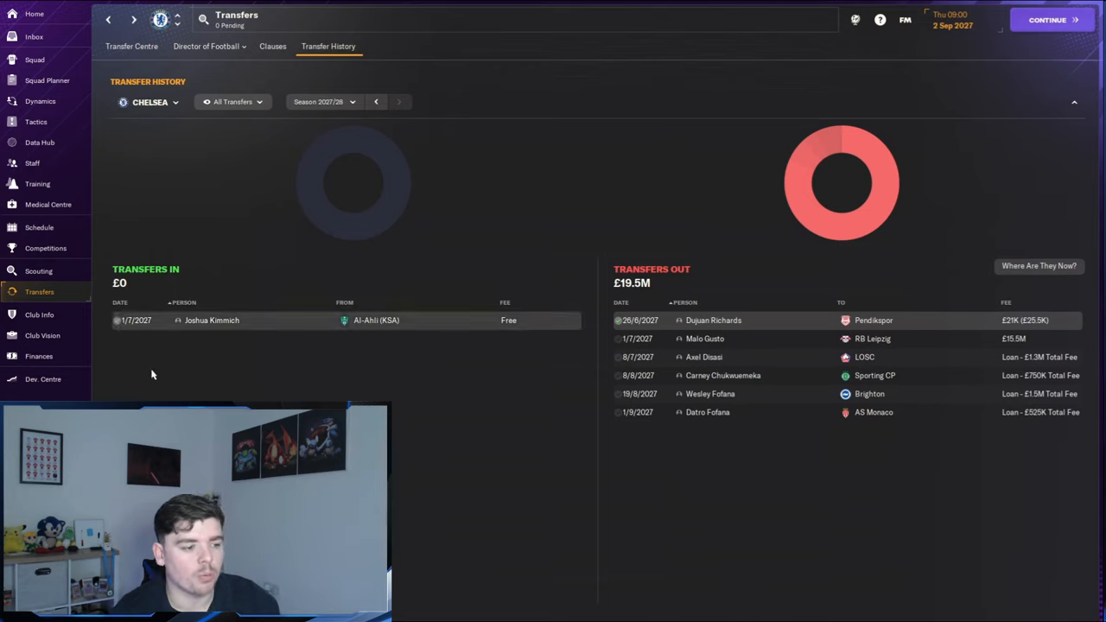
pyautogui.moveTo(374, 309)
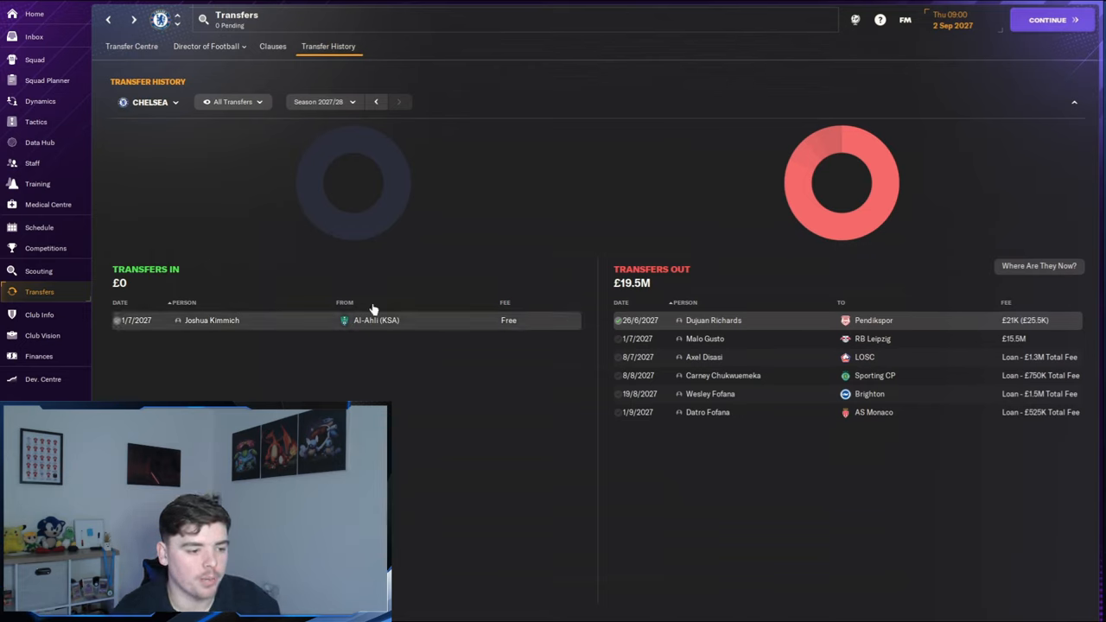
pyautogui.moveTo(492, 307)
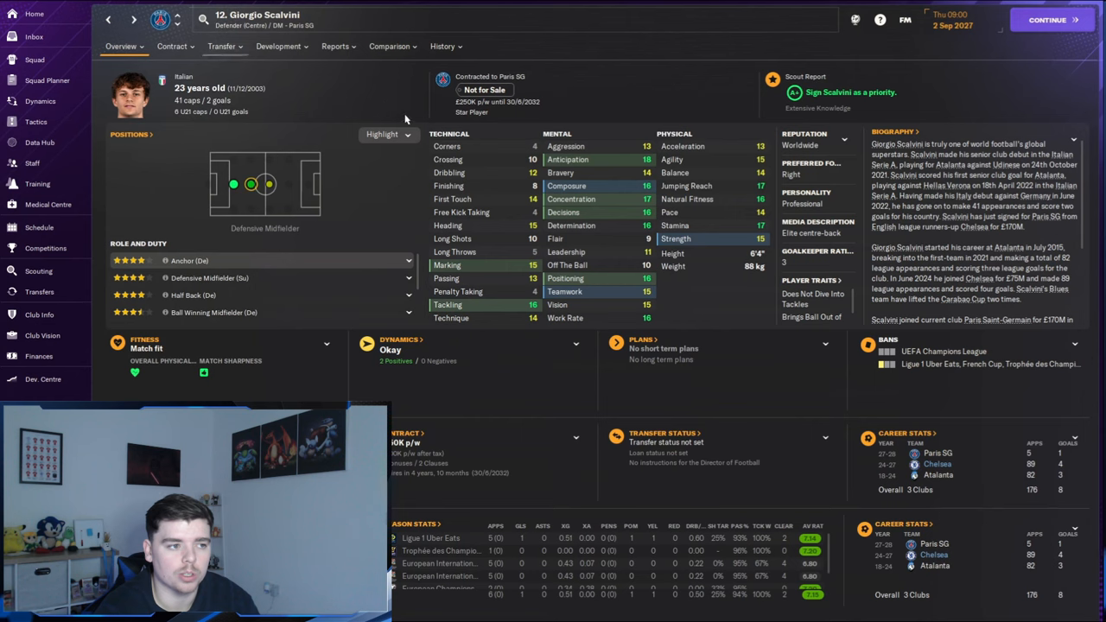
pyautogui.moveTo(636, 94)
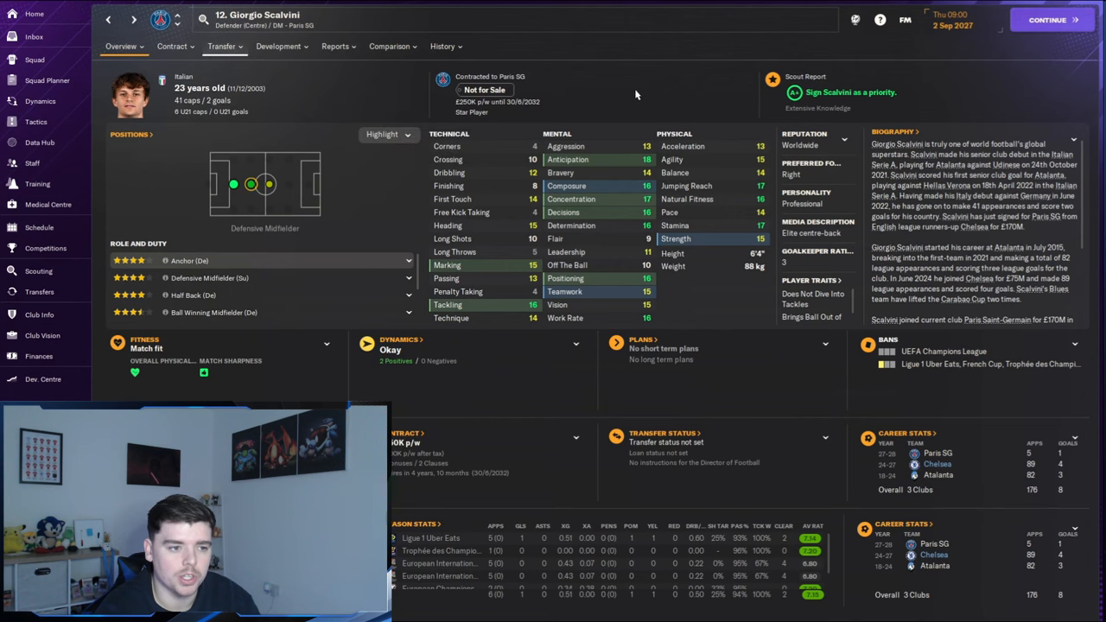
# Step: Return to the transfer list and bring up Dayot Upamecano's Chelsea profile
pyautogui.click(443, 45)
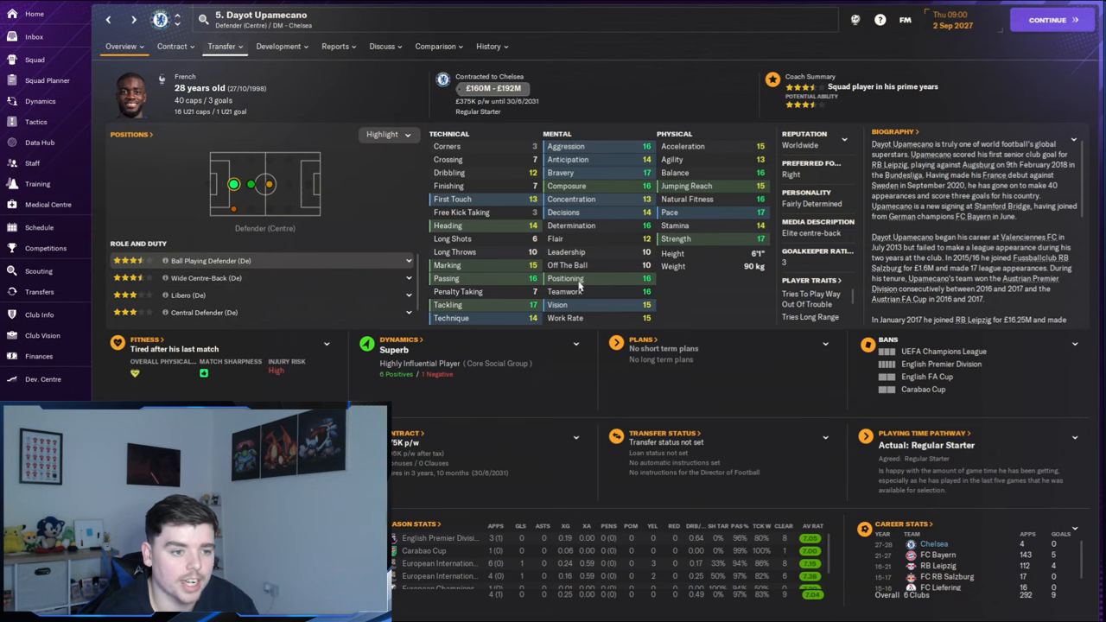
pyautogui.moveTo(414, 59)
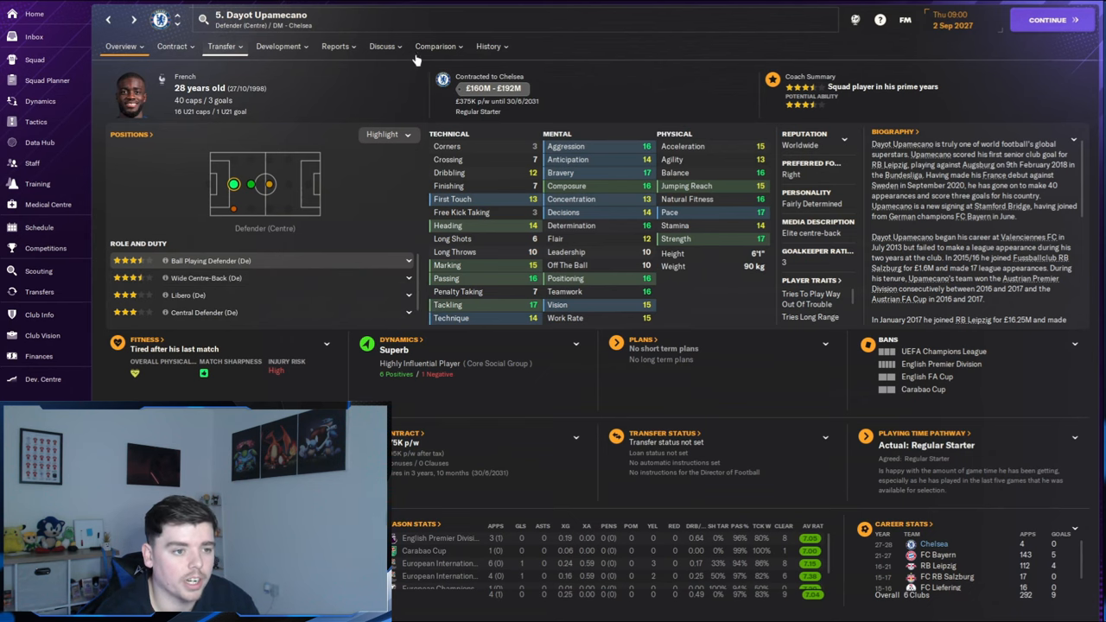
# Step: Show Upamecano's career history with season-by-season clubs, fees and appearances
pyautogui.click(489, 45)
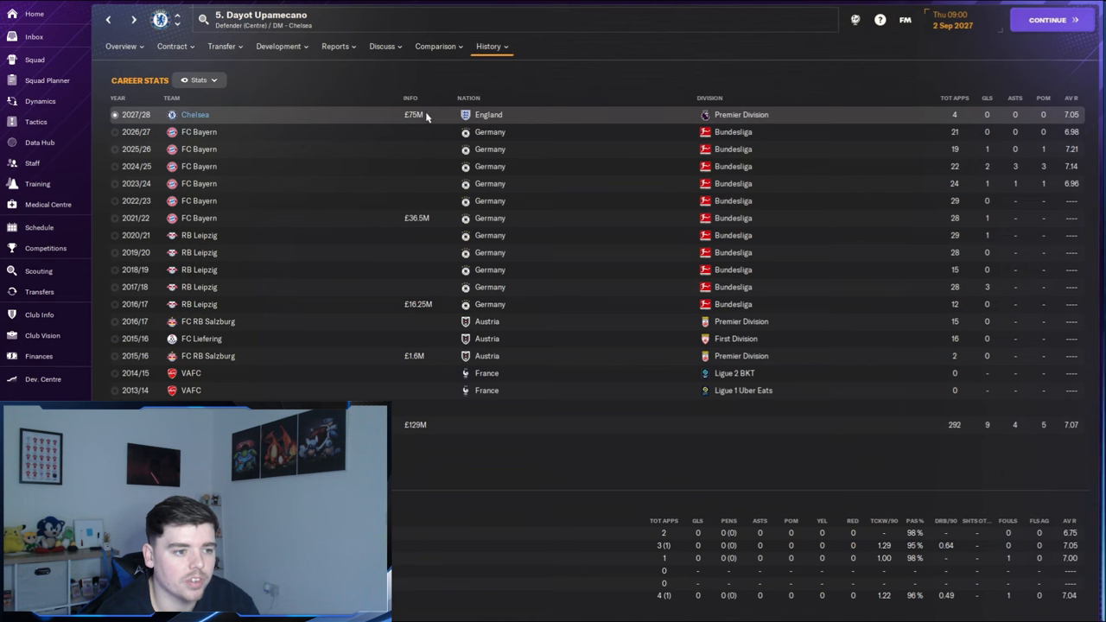